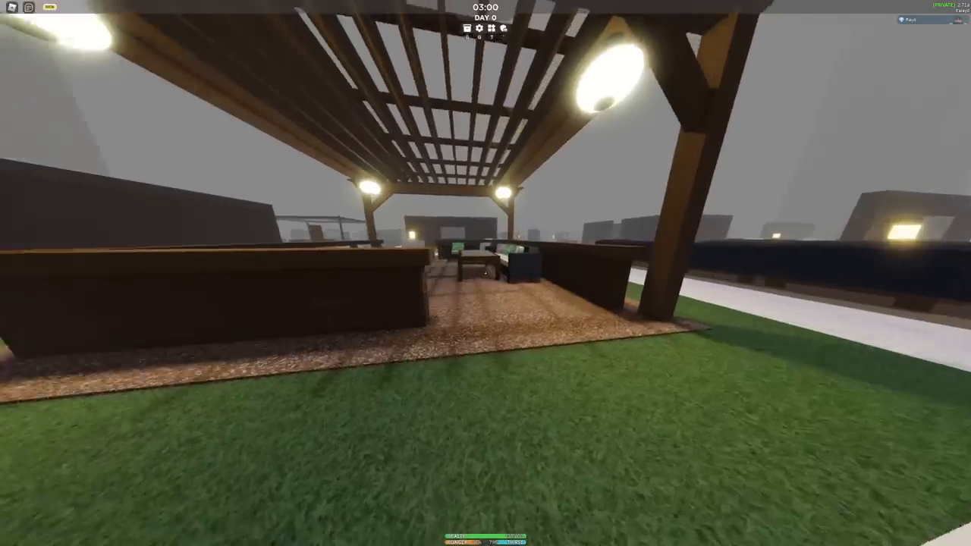
mouse_move(485, 273)
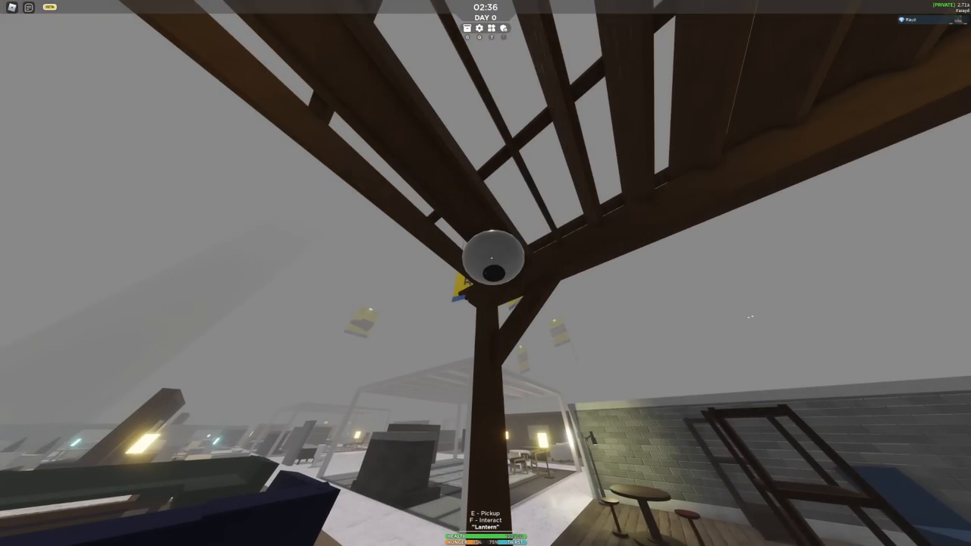
mouse_move(485, 273)
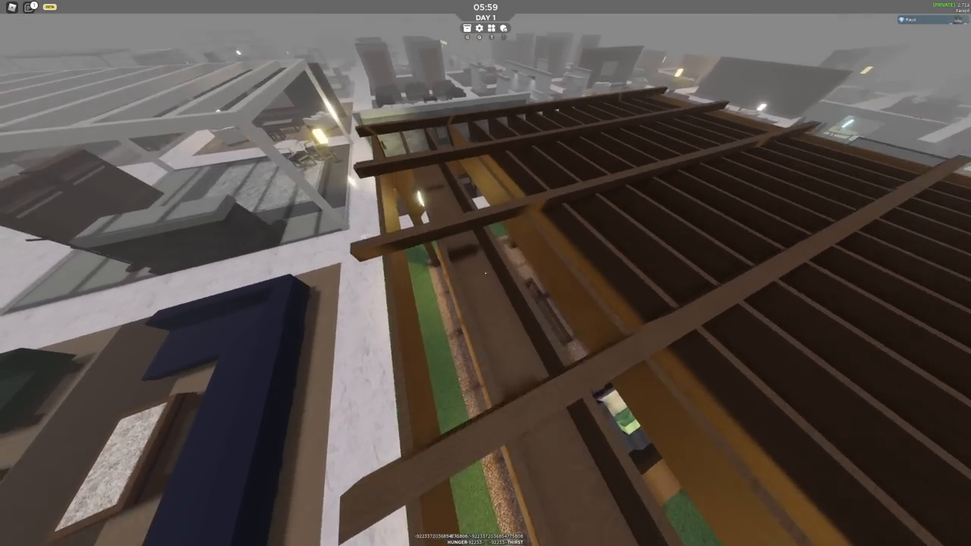
mouse_move(486, 273)
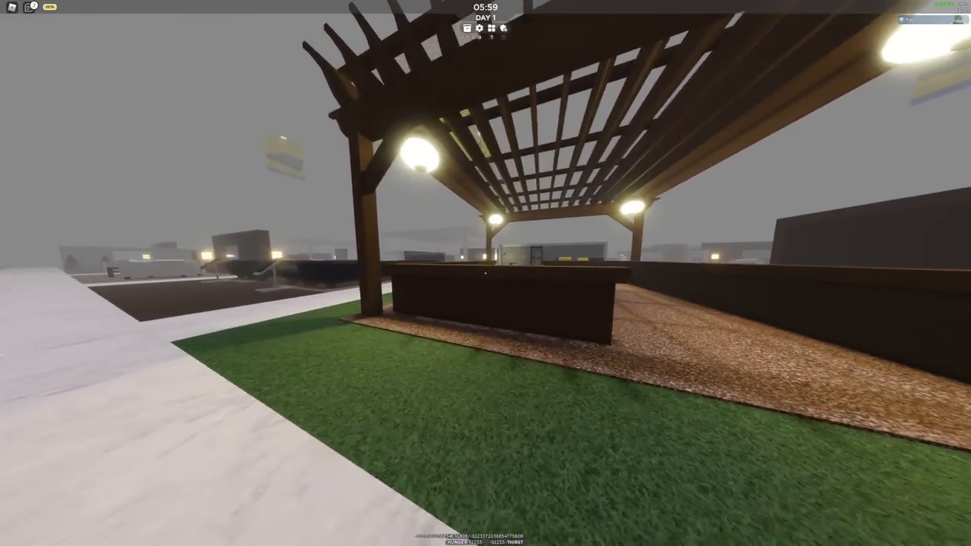
mouse_move(485, 273)
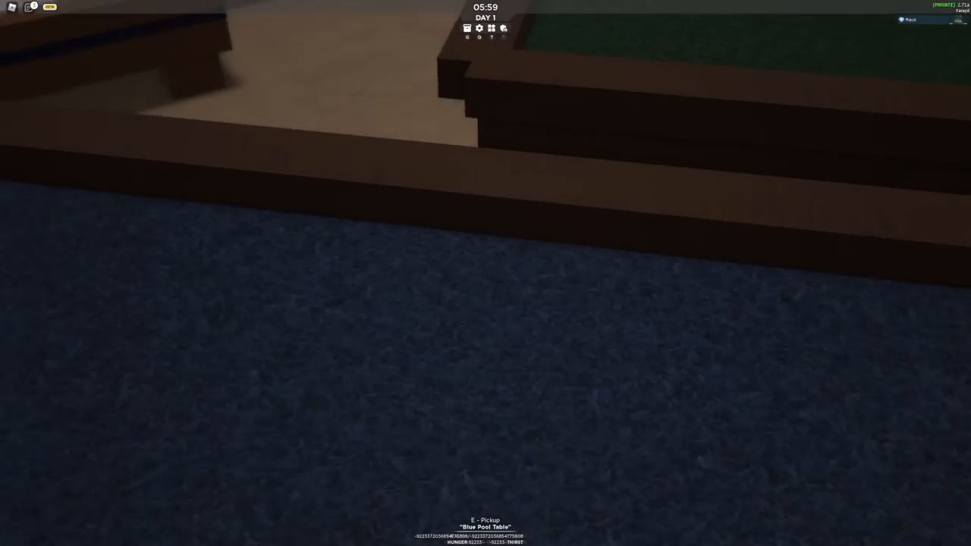
Stand the blue pool table upright behind the wooden counter to wall that side.
click(478, 28)
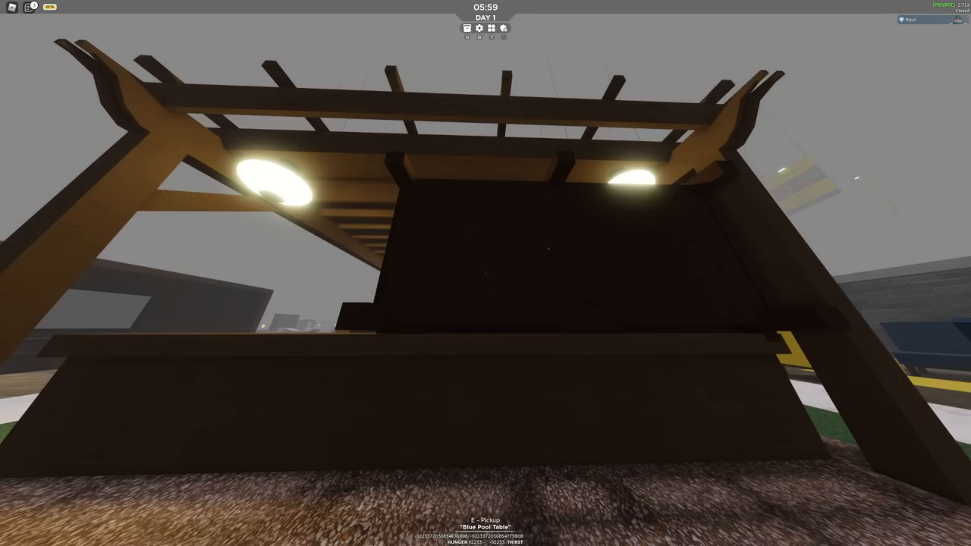
Place two tall glass-framed panels across the pergola's front opening beside the walled side.
key(e)
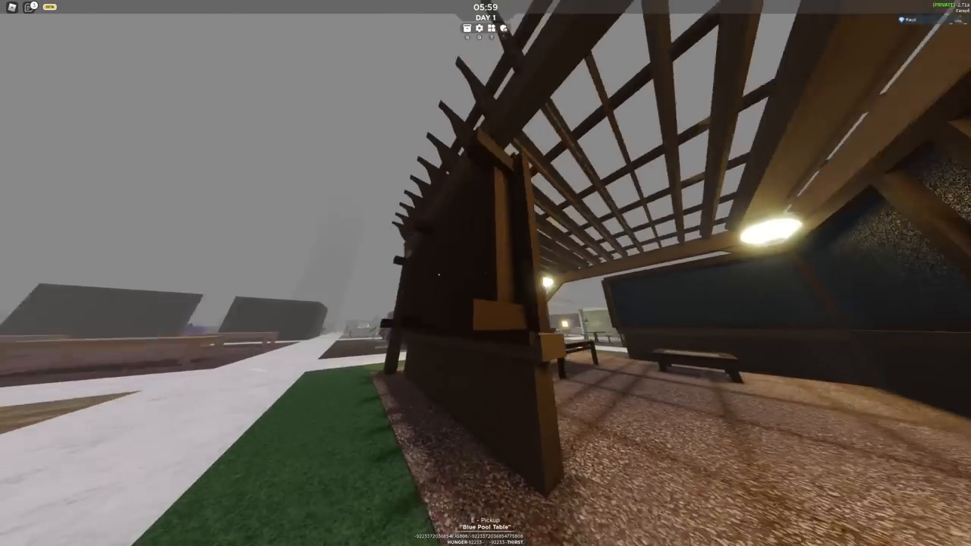
key(e)
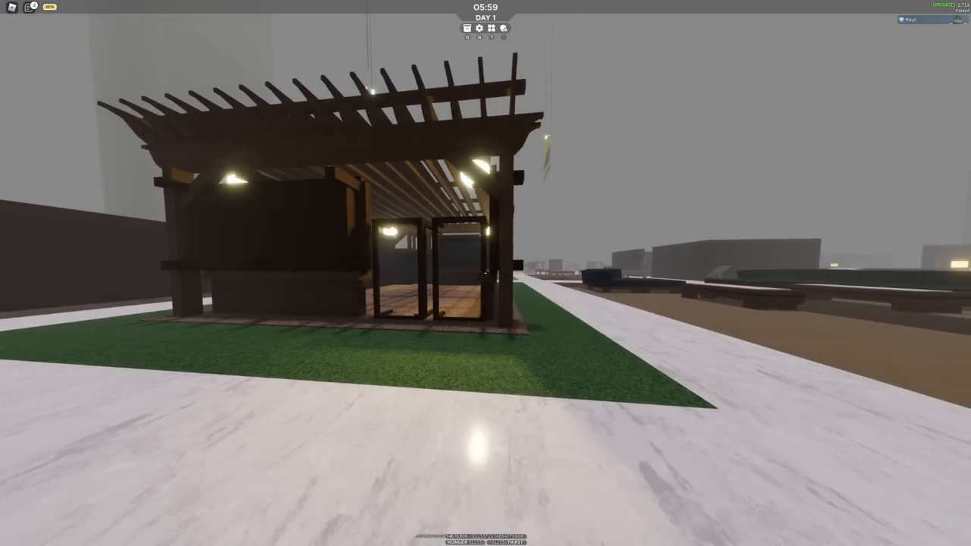
mouse_move(485, 273)
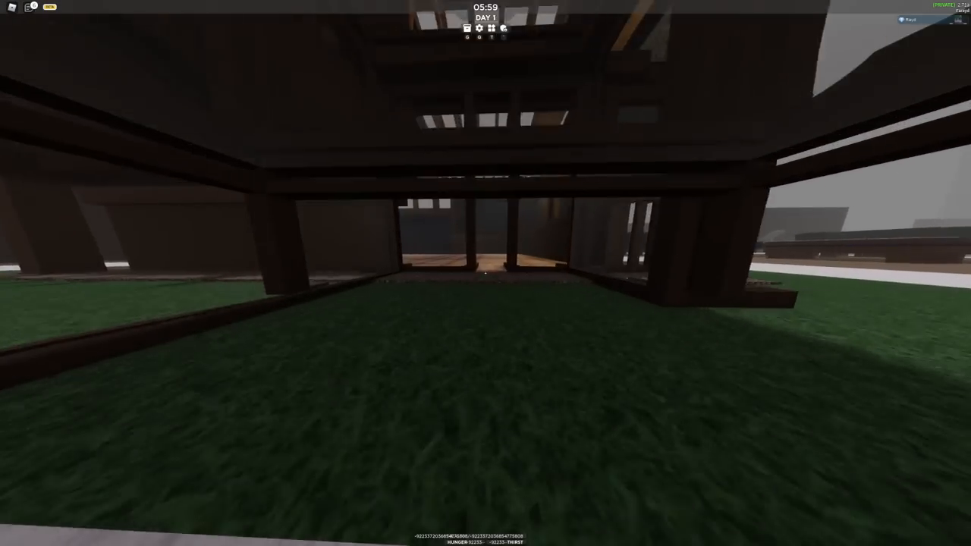
mouse_move(485, 273)
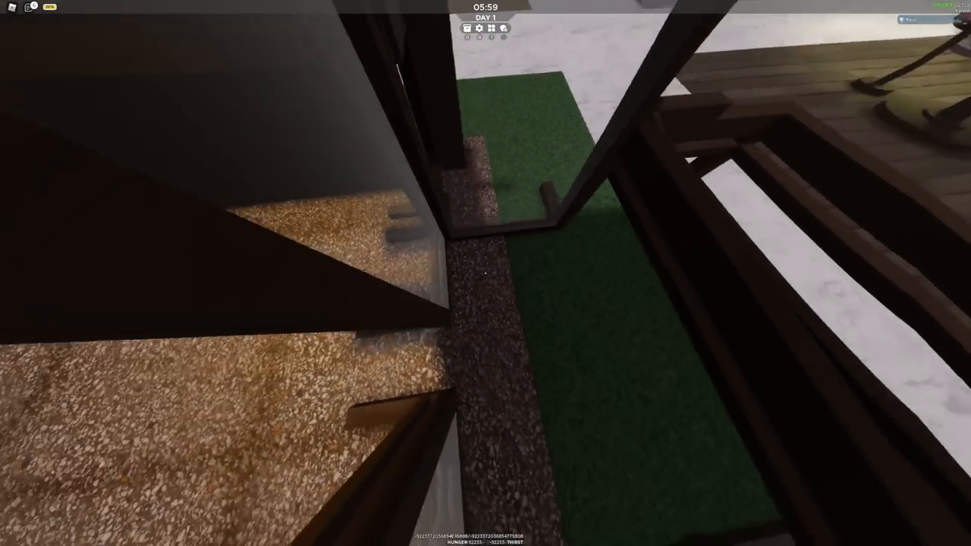
mouse_move(485, 273)
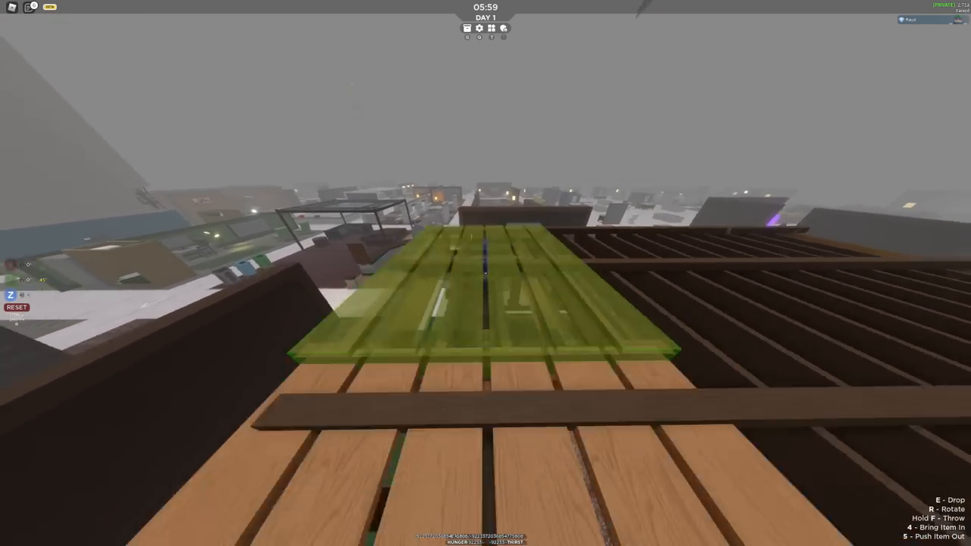
Drop a pallet over the pergola's roof beams.
click(486, 295)
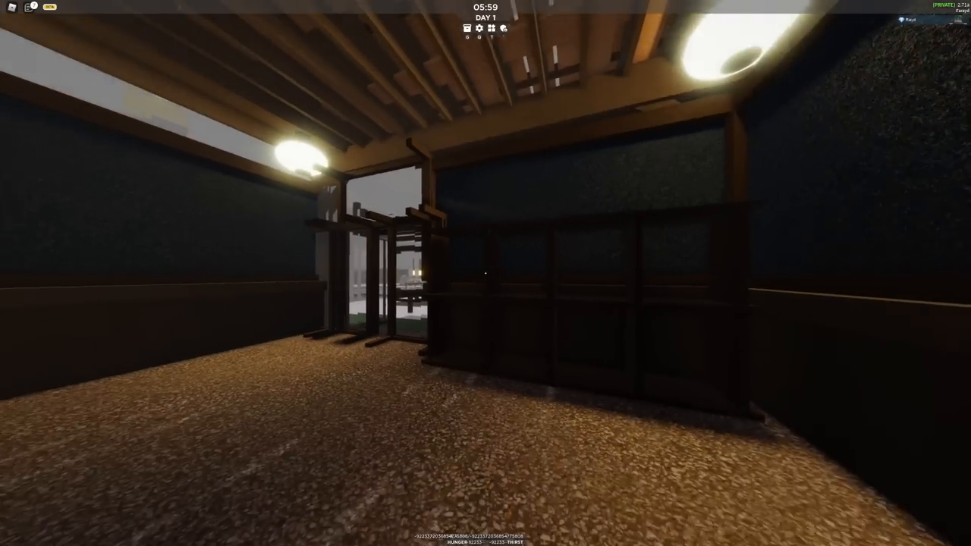
mouse_move(486, 273)
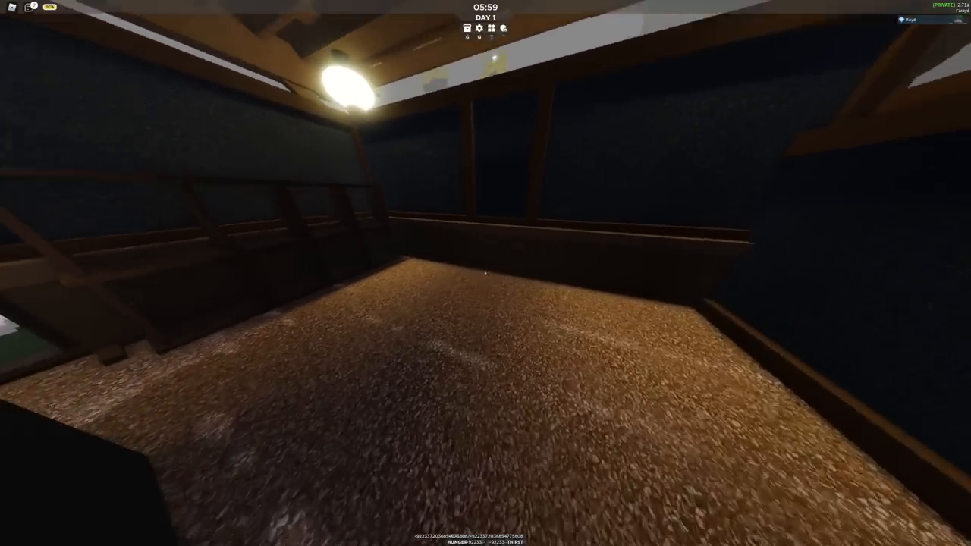
mouse_move(485, 273)
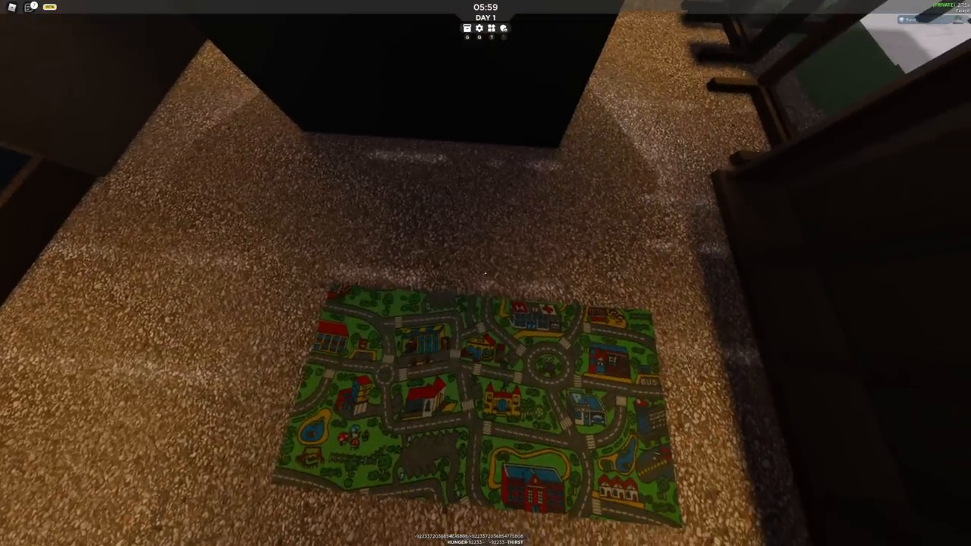
mouse_move(485, 273)
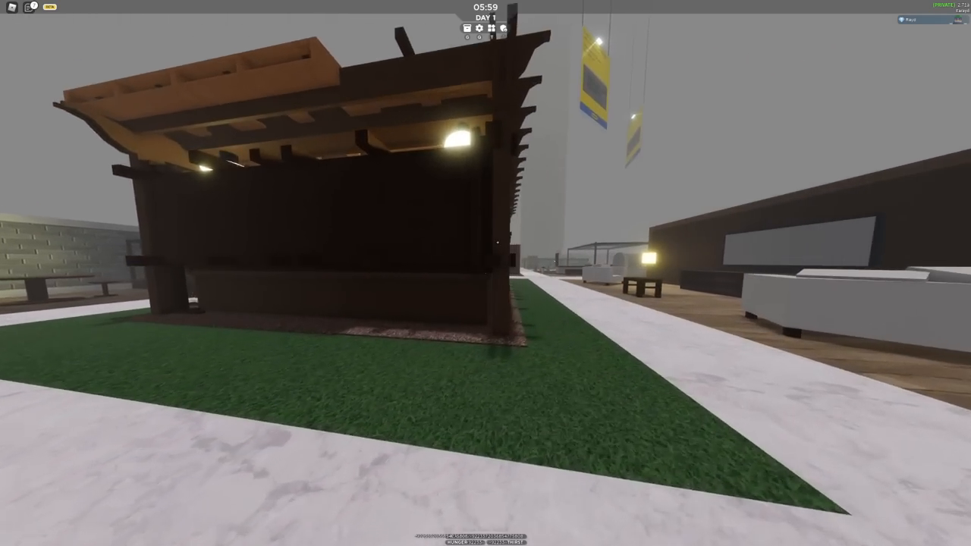
mouse_move(485, 273)
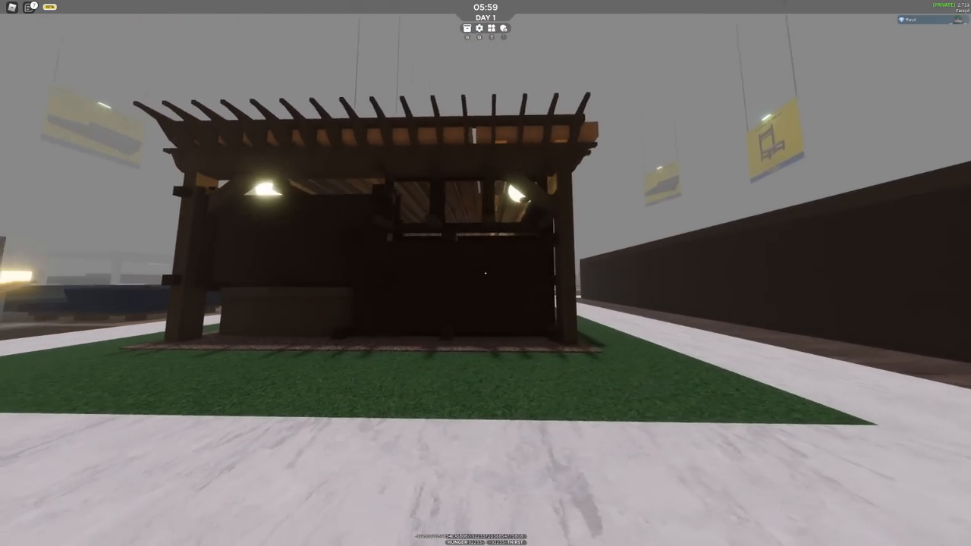
mouse_move(485, 273)
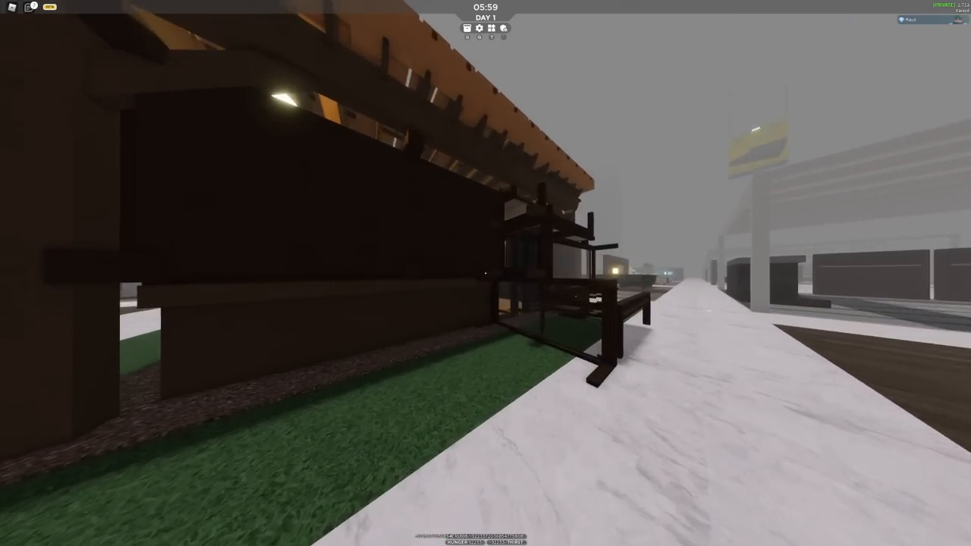